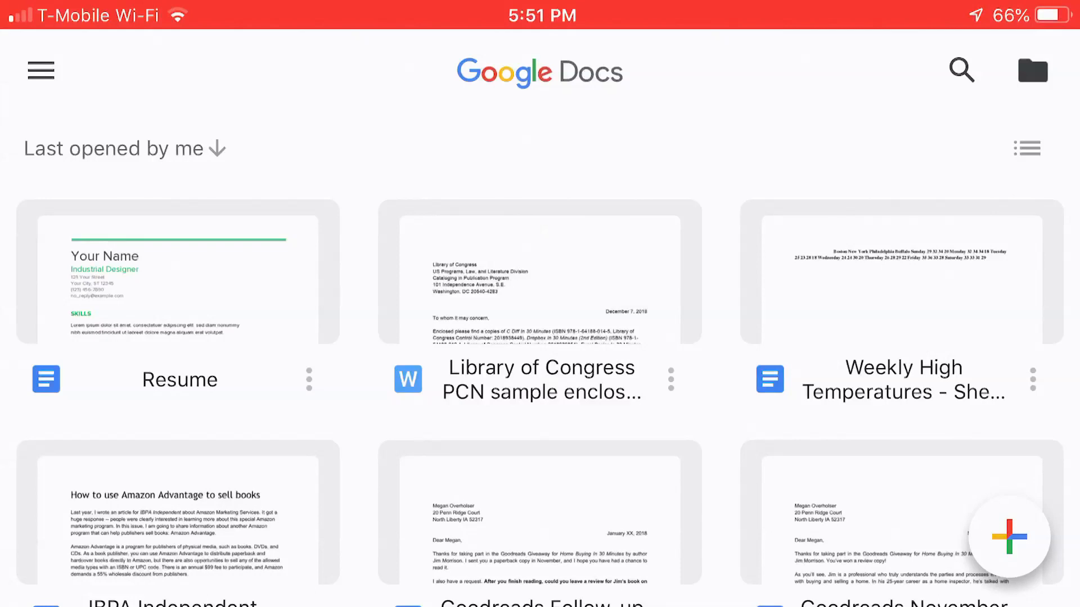
Expand the create menu to show the new-document options.
{"action": "left_click", "coordinate": [1009, 535]}
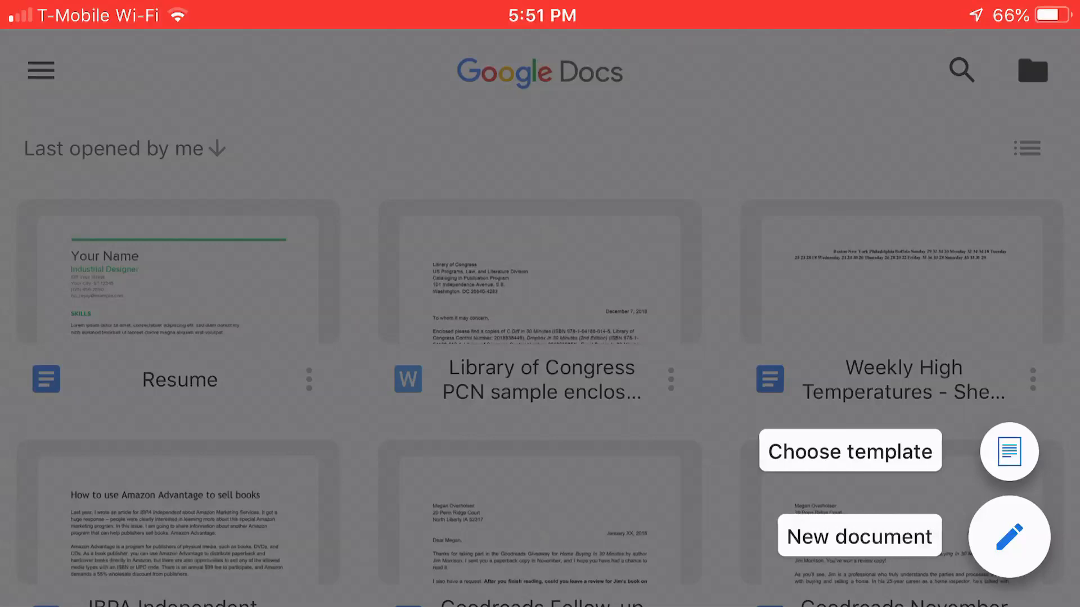
Create a new blank document named 'Text December'.
{"action": "left_click", "coordinate": [858, 537]}
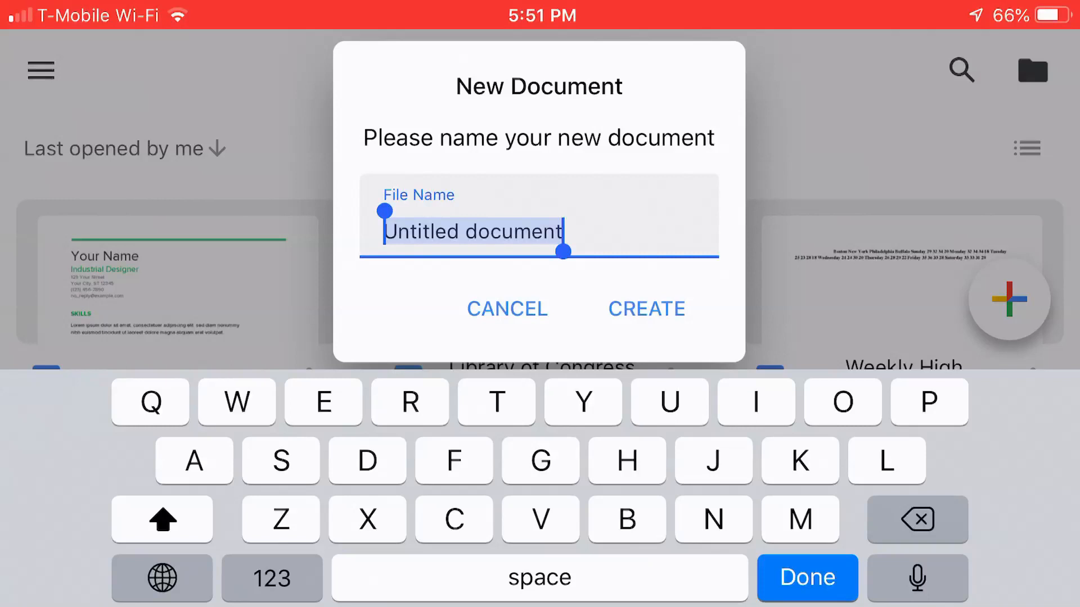
{"action": "type", "text": "Test"}
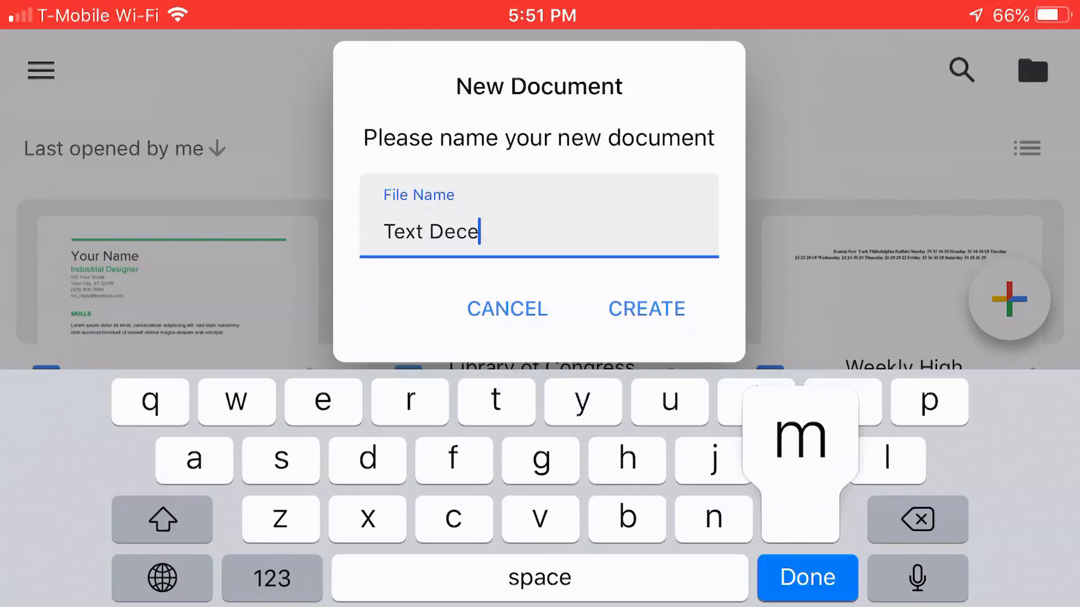
{"action": "type", "text": "mber"}
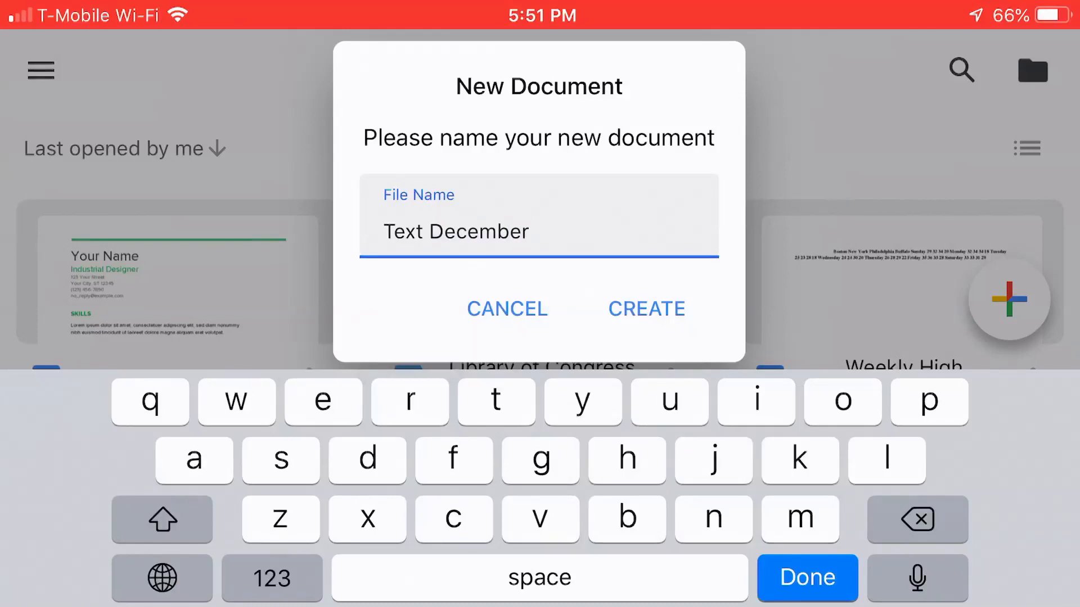
{"action": "left_click", "coordinate": [646, 308]}
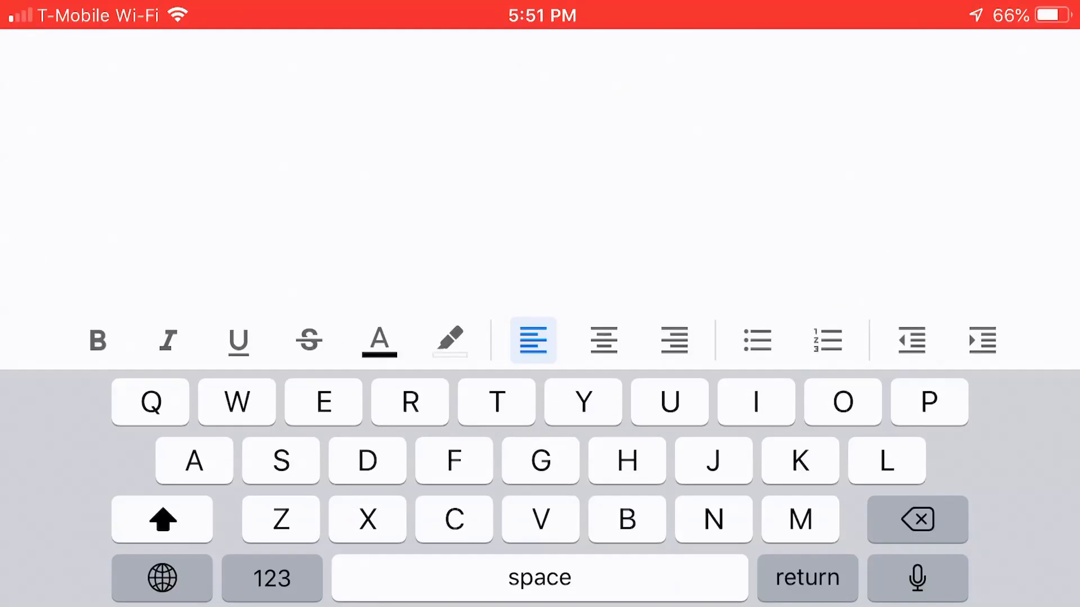
Clear the stray text and enter 'Book report' as the document's first line.
{"action": "left_click", "coordinate": [132, 64]}
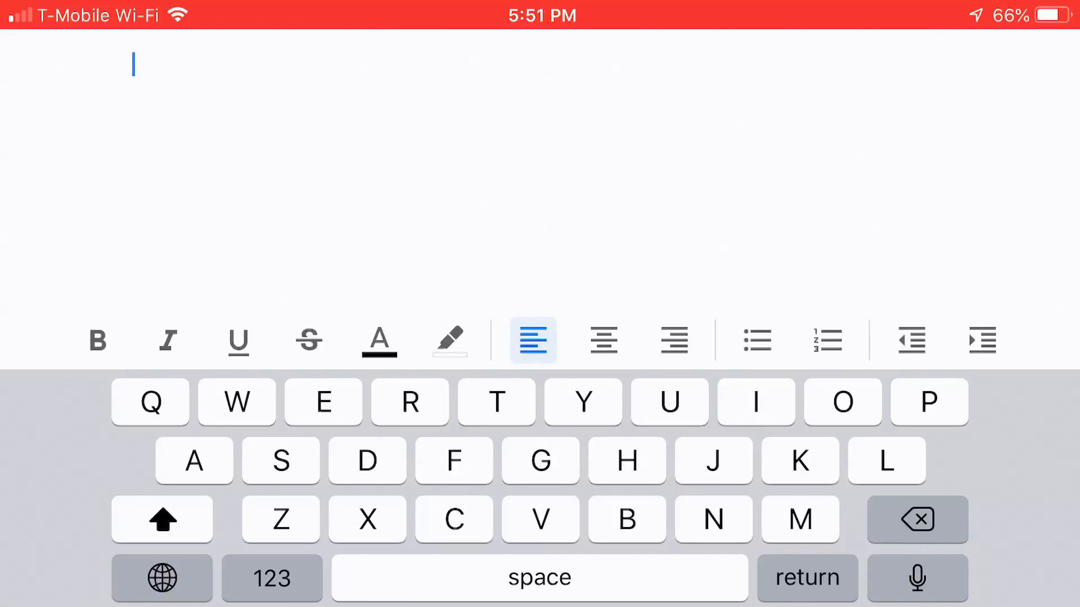
{"action": "type", "text": "Ok r"}
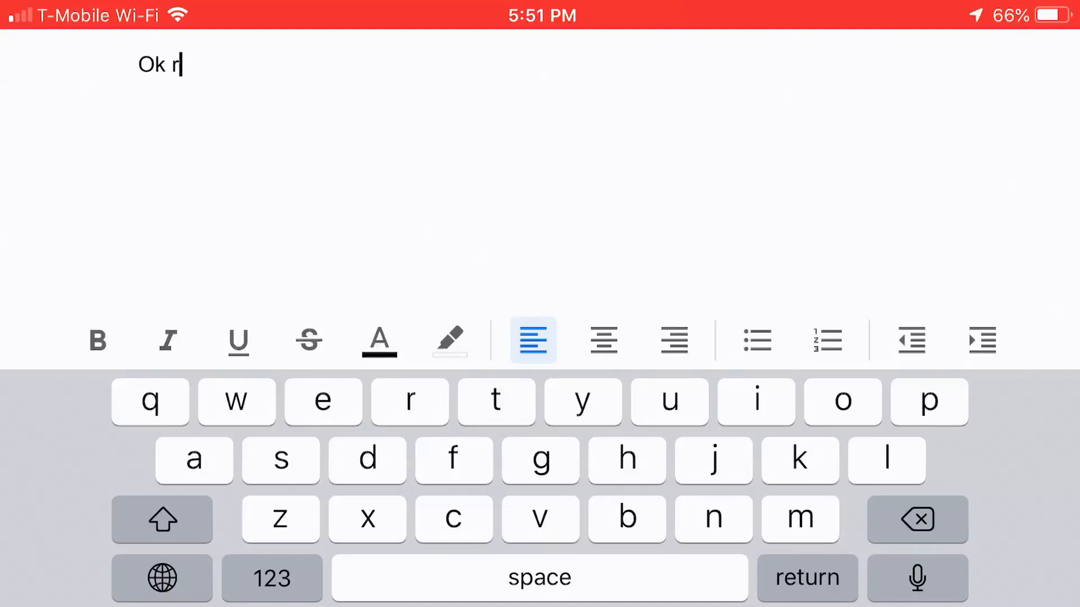
{"action": "left_click", "coordinate": [162, 519]}
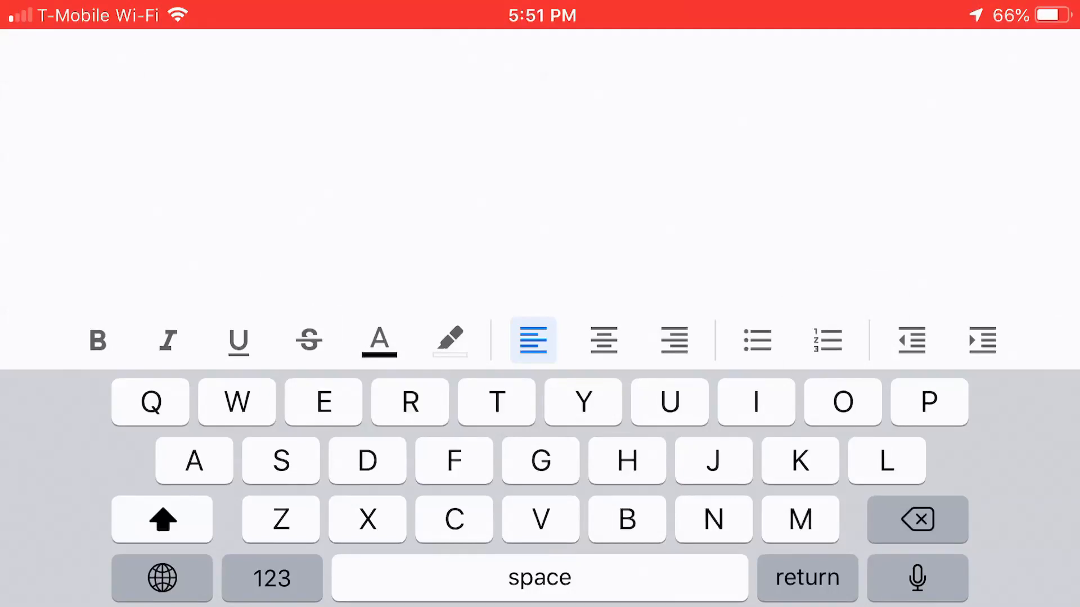
{"action": "type", "text": "Book report"}
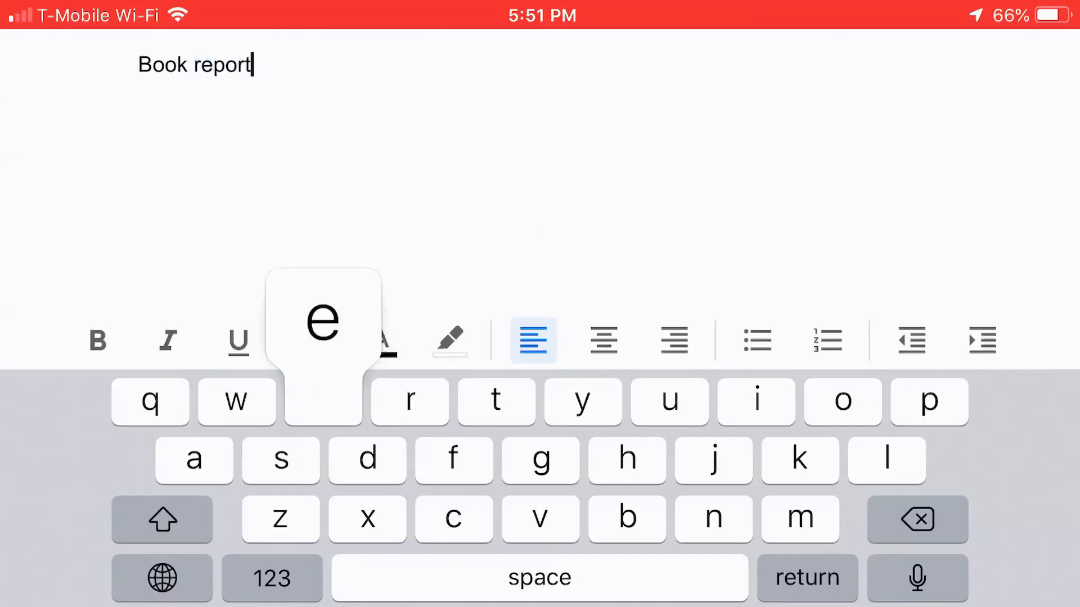
{"action": "type", "text": "er"}
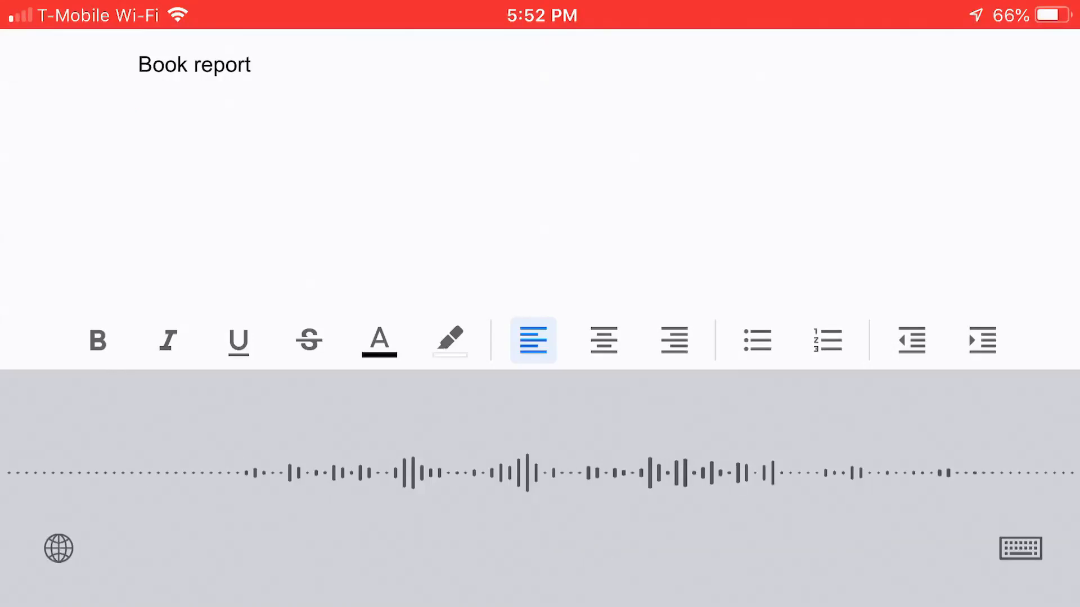
Dictate the sentence about the book read over December vacation being Moby Dick.
{"action": "type", "text": "This is the book report"}
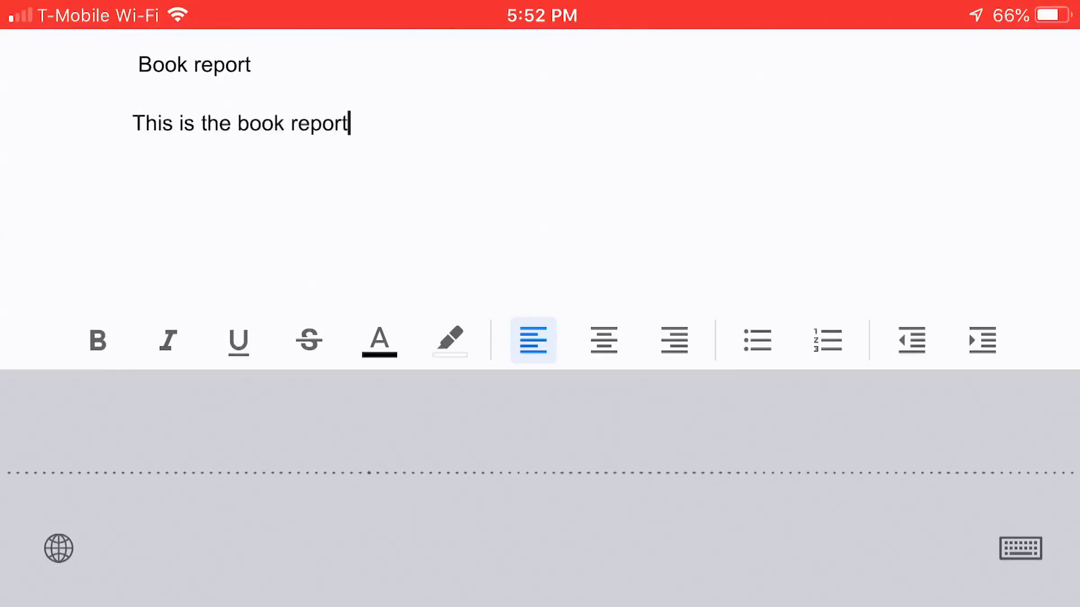
{"action": "type", "text": "for the book I"}
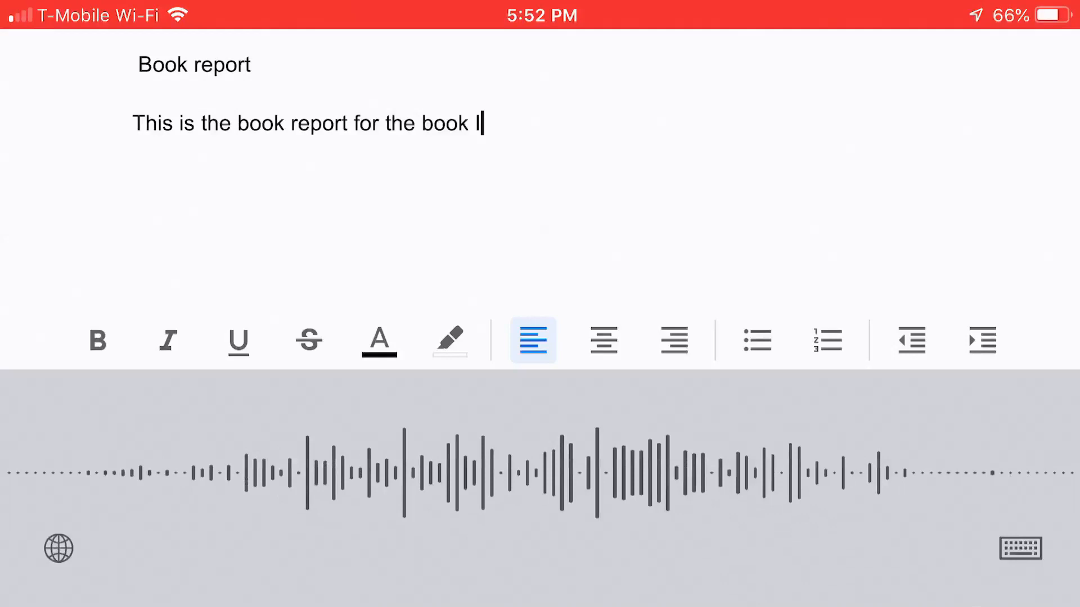
{"action": "type", "text": "read over December vacation"}
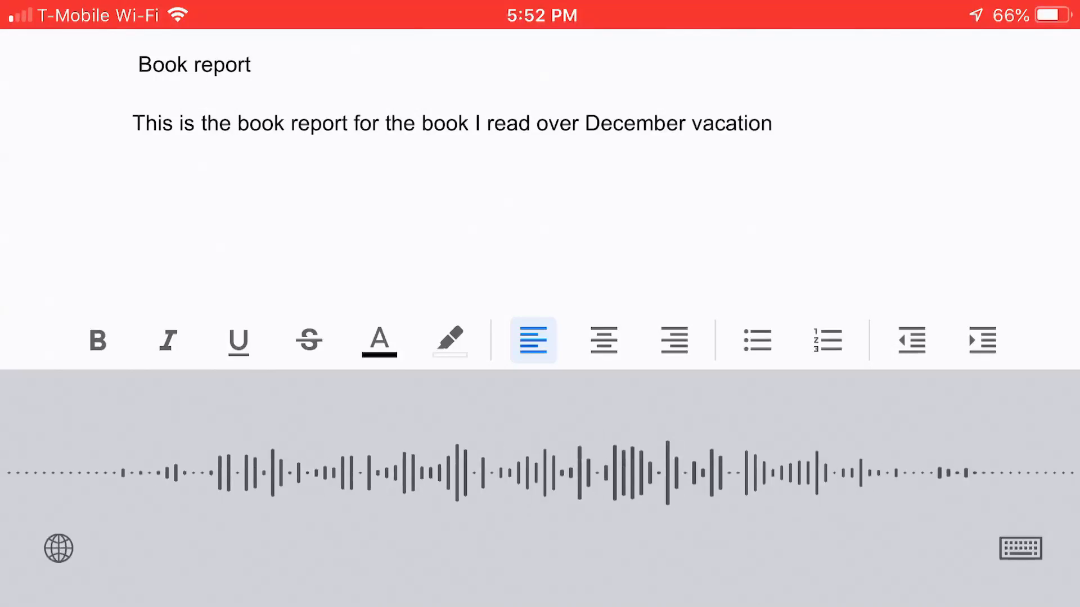
{"action": "type", "text": "called Moby Dick."}
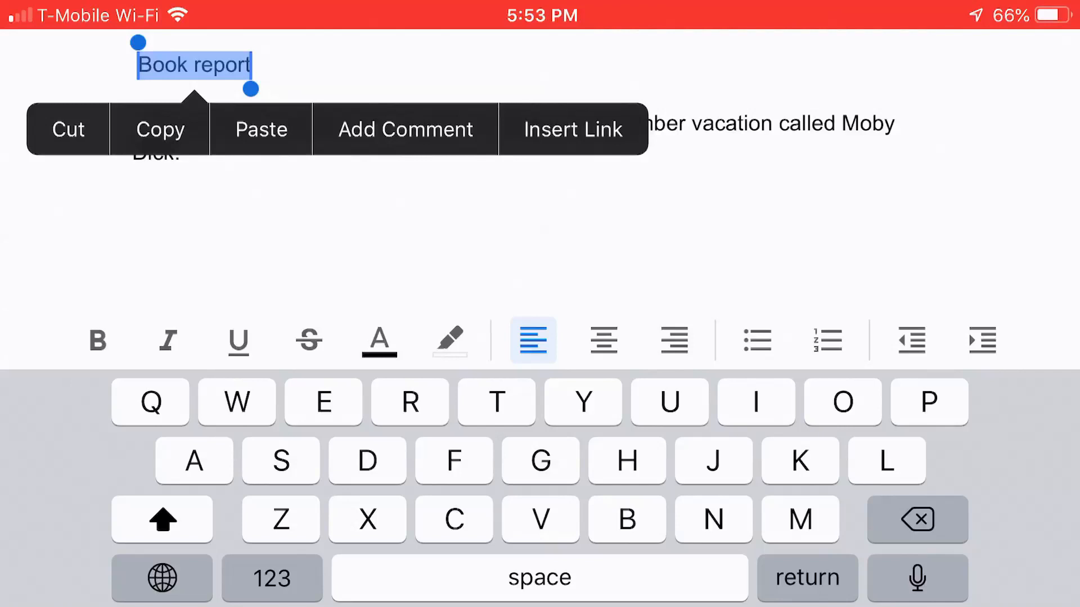
Select the 'Book report' heading and apply bold formatting to it.
{"action": "left_click", "coordinate": [98, 340]}
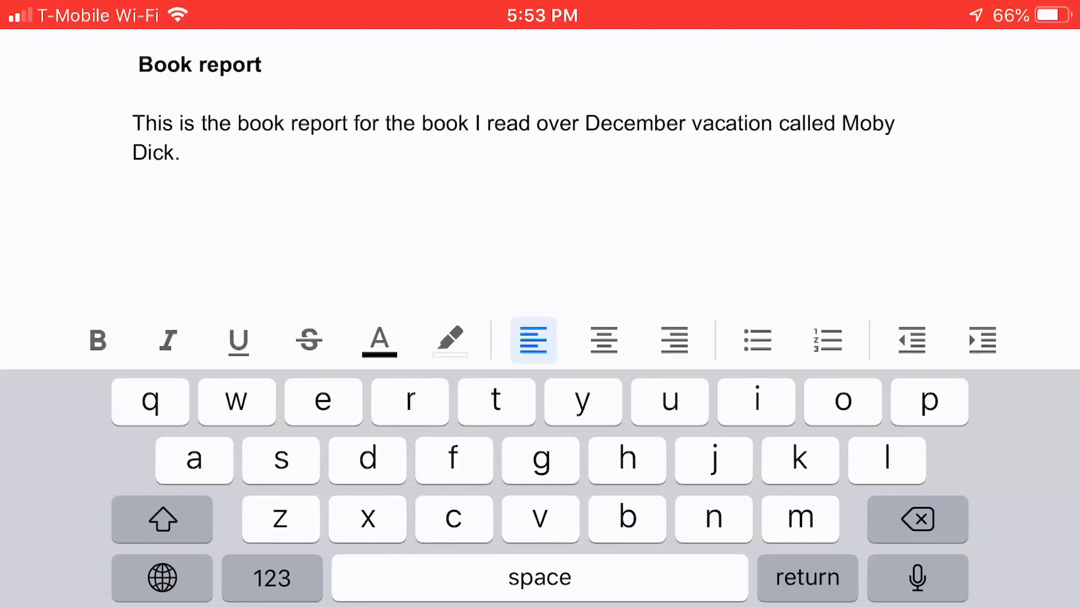
{"action": "left_click", "coordinate": [180, 152]}
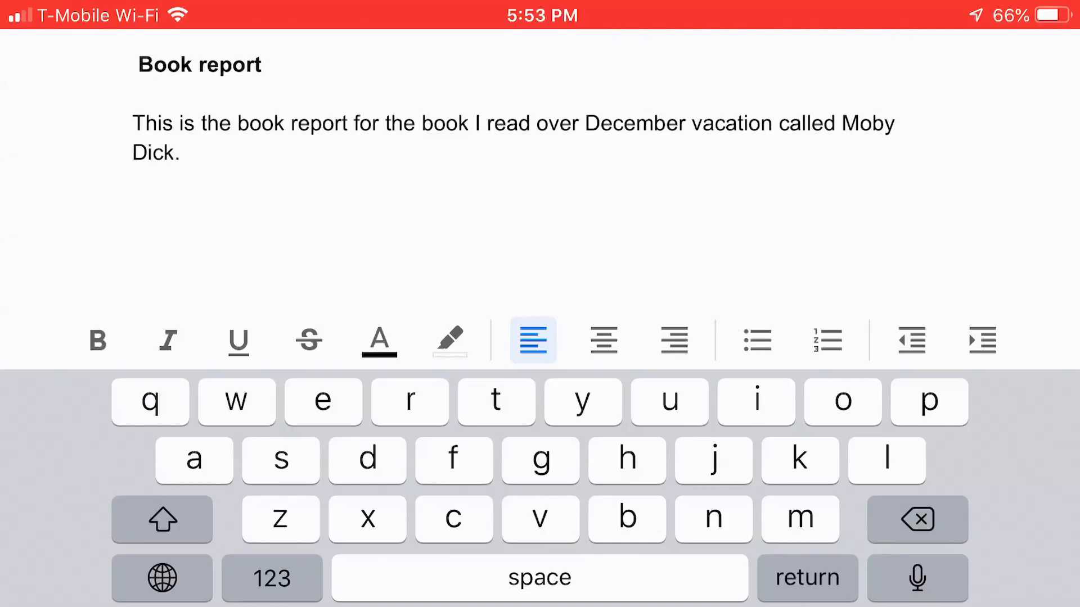
{"action": "left_click", "coordinate": [180, 152]}
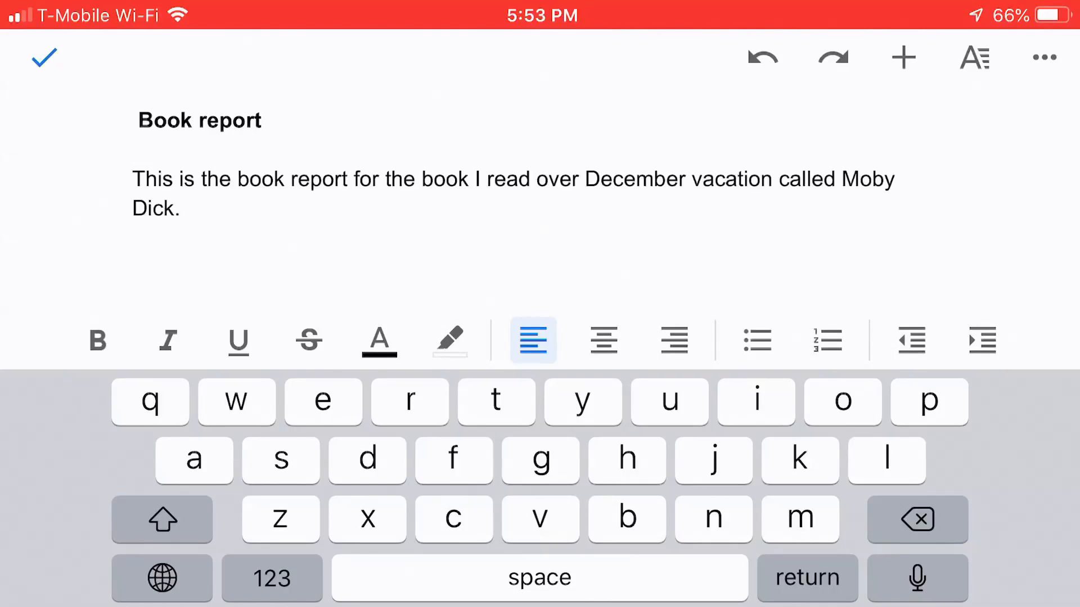
Exit editing mode so the document is saved and shown read-only.
{"action": "left_click", "coordinate": [178, 209]}
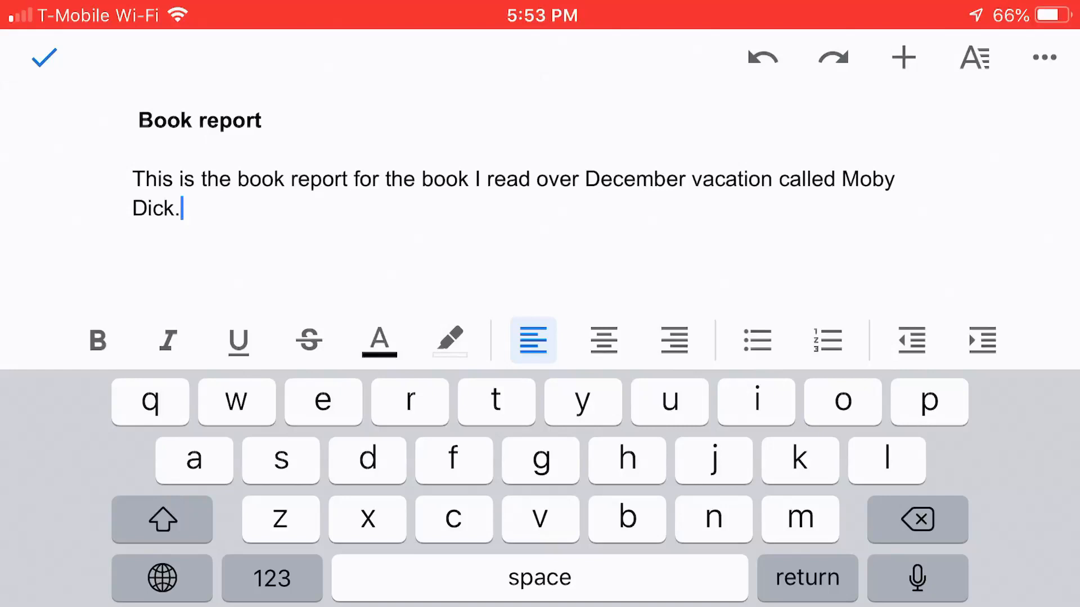
{"action": "left_click", "coordinate": [44, 57]}
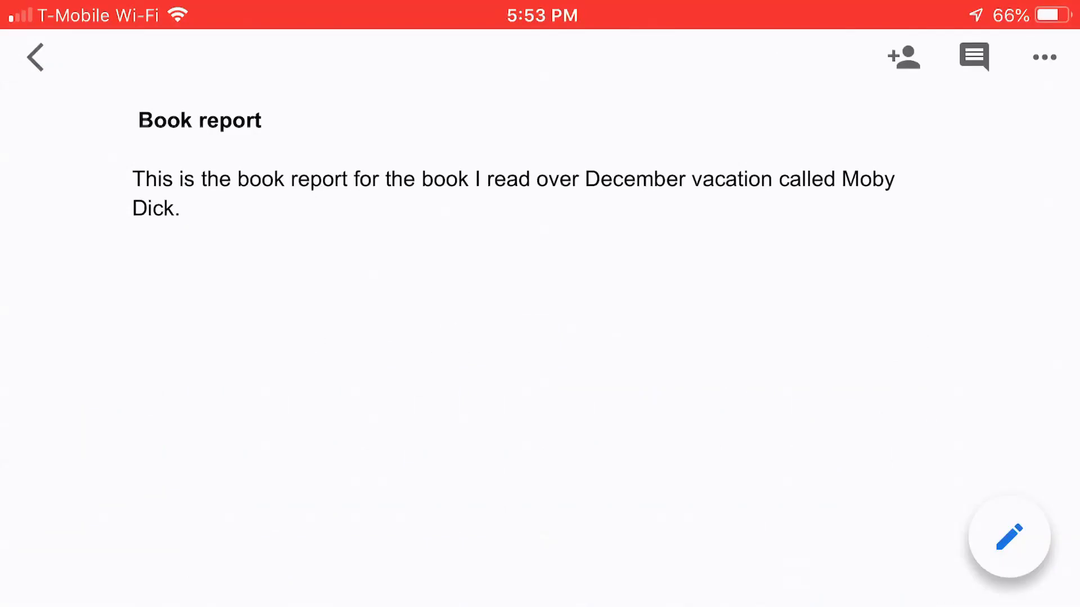